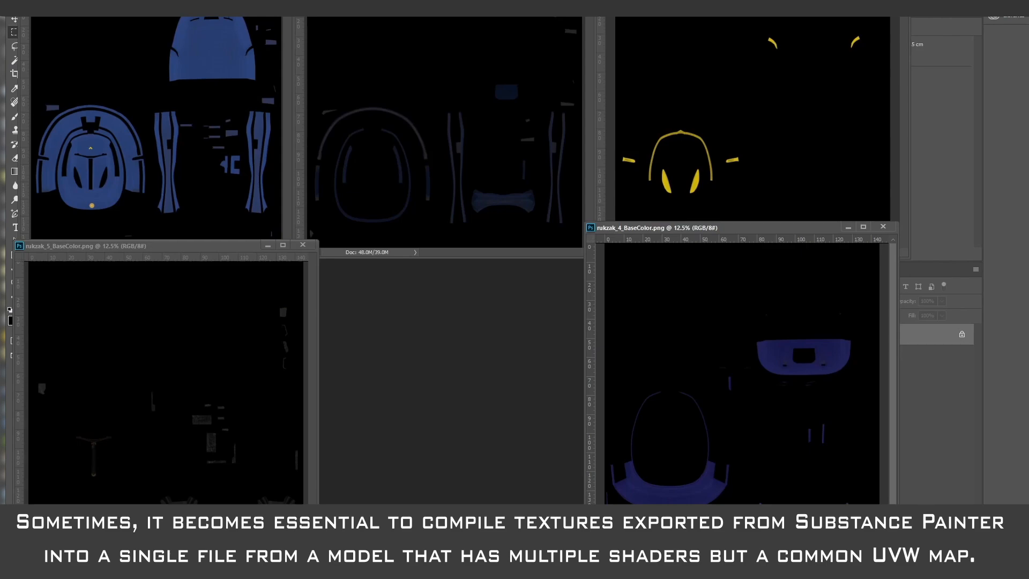
mouse_move(150, 333)
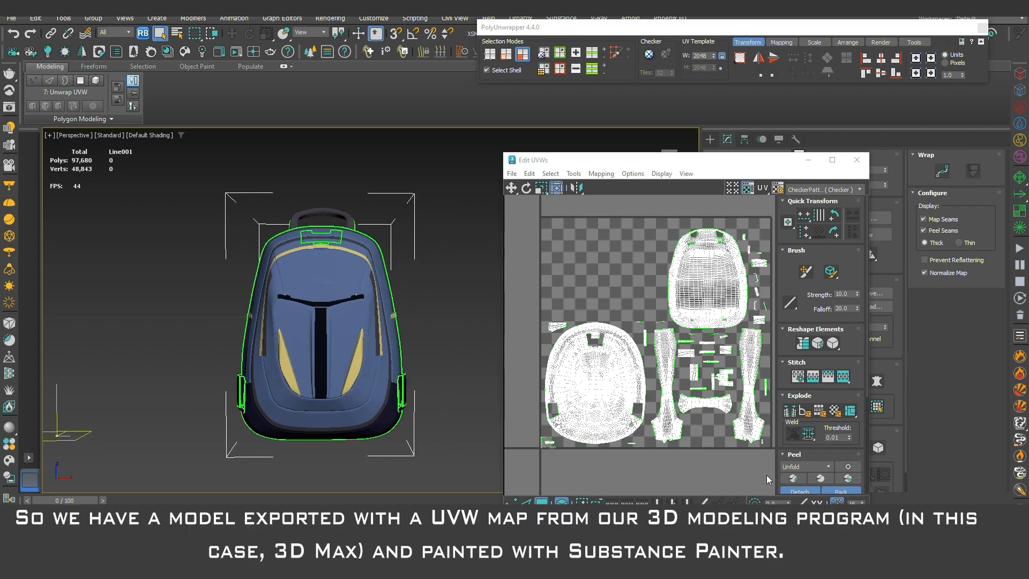
mouse_move(36, 77)
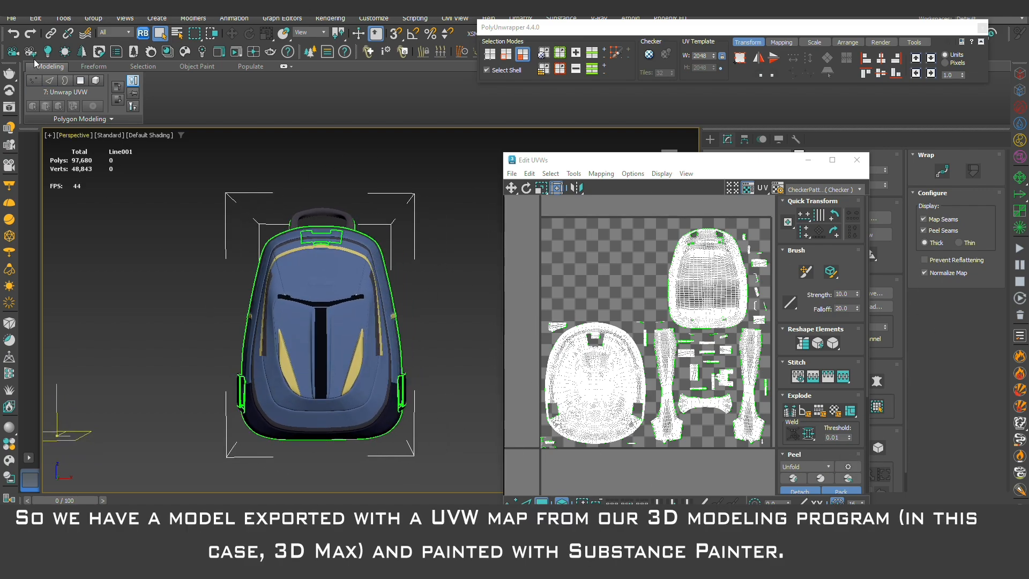
Review the main blue, yellow elements and black sides texture sets, returning to the blue one.
left_click(8, 17)
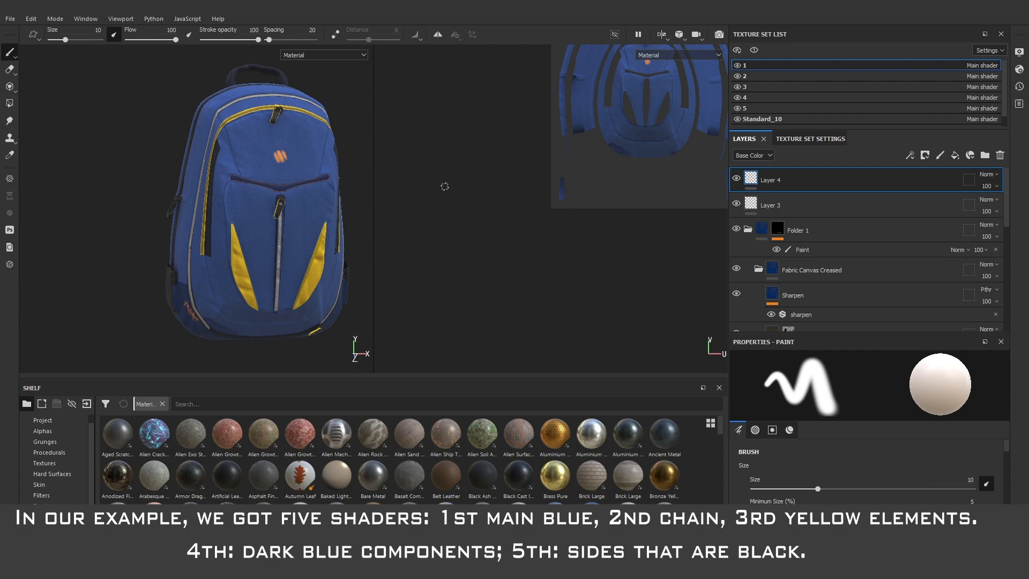
left_click(738, 64)
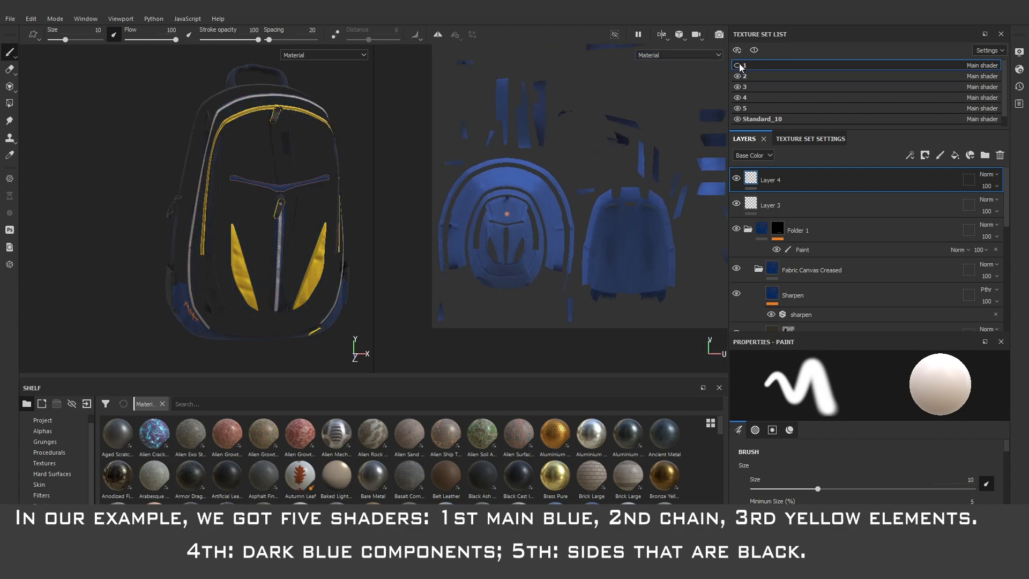
left_click(750, 86)
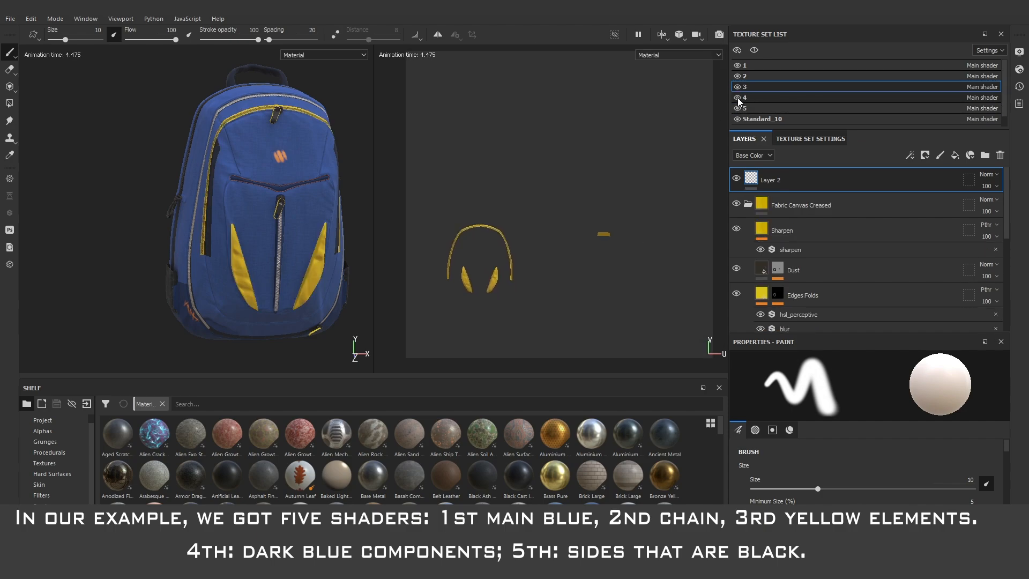
left_click(745, 107)
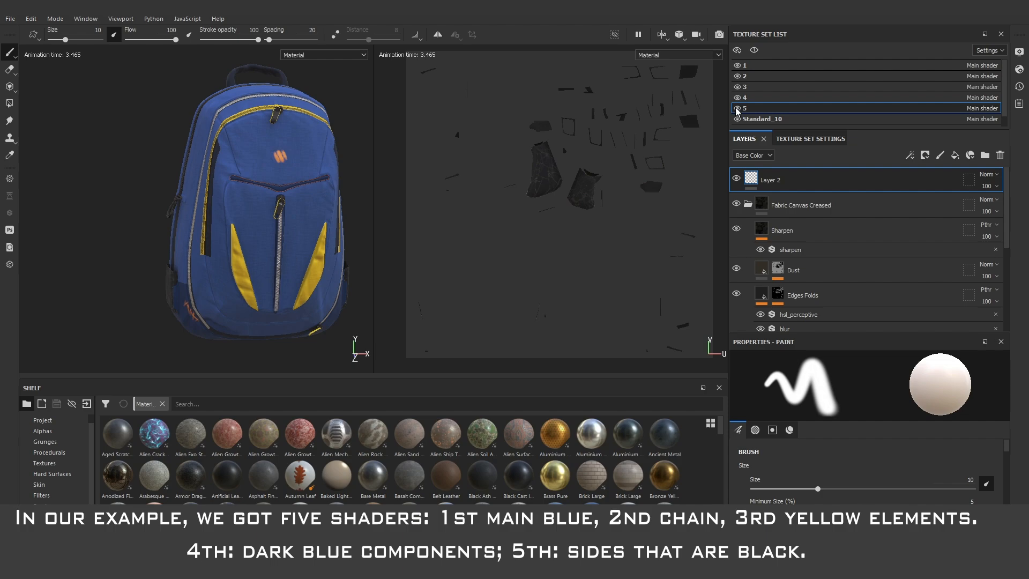
left_click(761, 65)
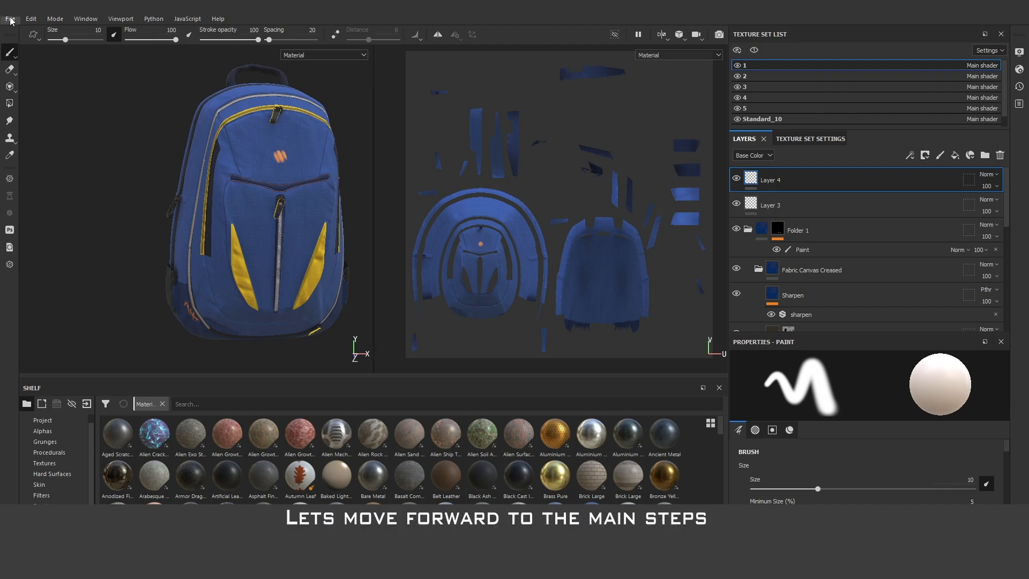
Start Export Textures after checking texture set 1's output maps.
left_click(10, 7)
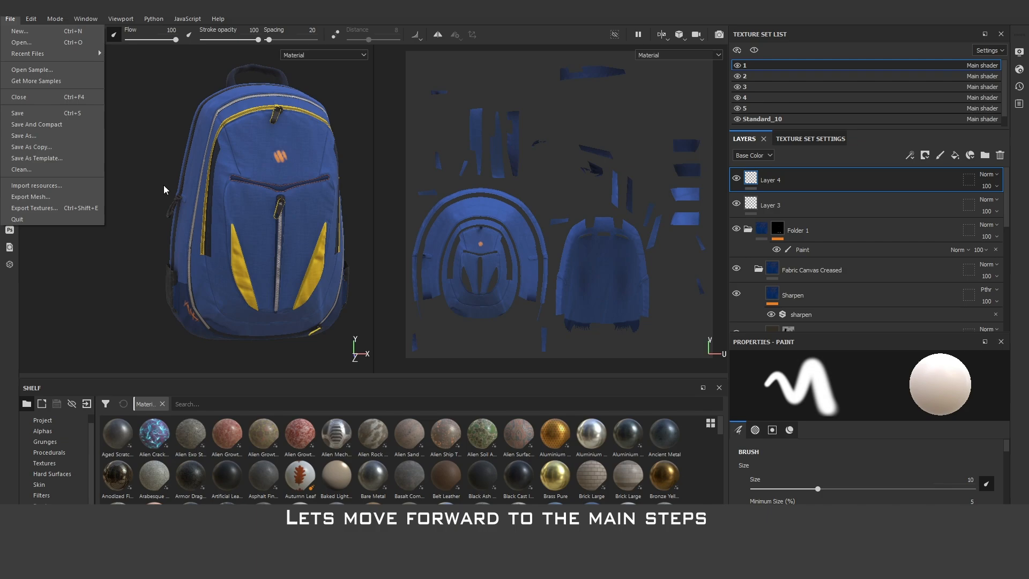
left_click(35, 208)
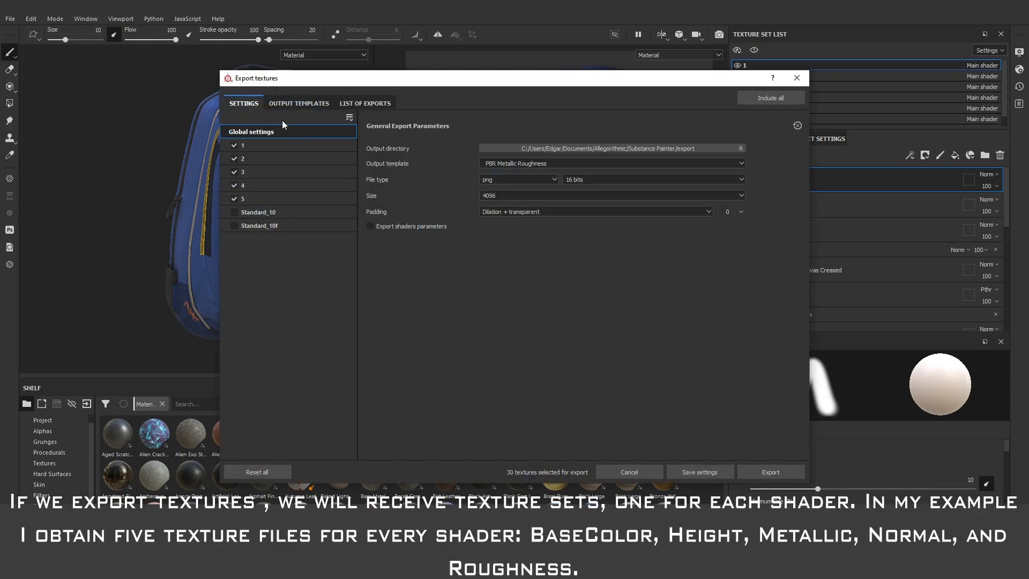
mouse_move(285, 116)
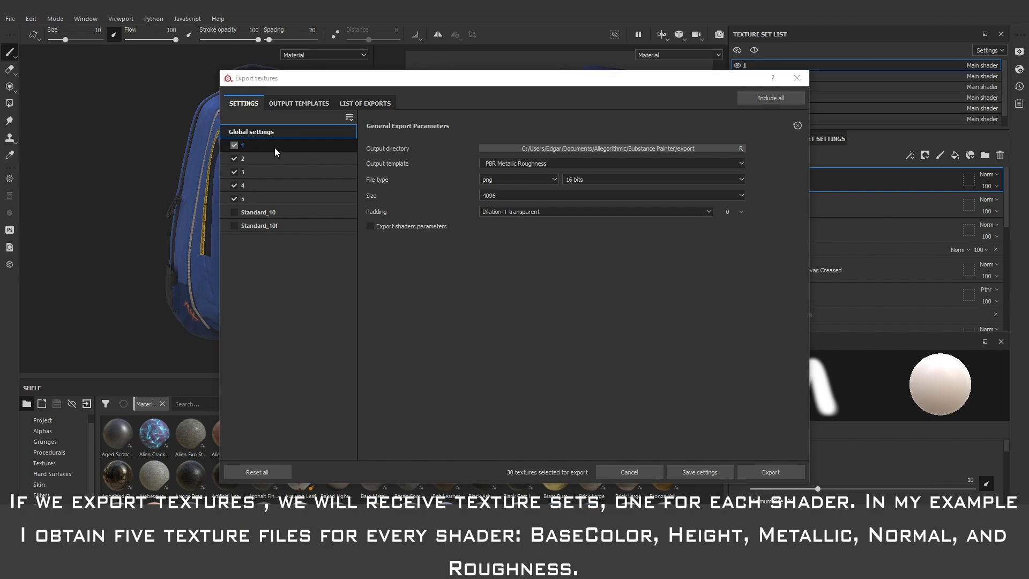
left_click(250, 159)
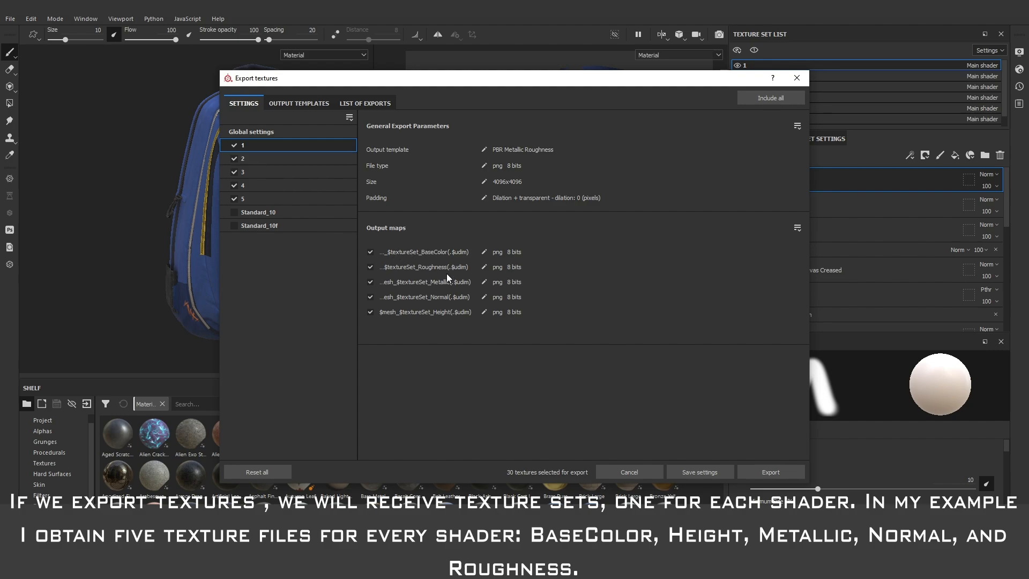
left_click(771, 472)
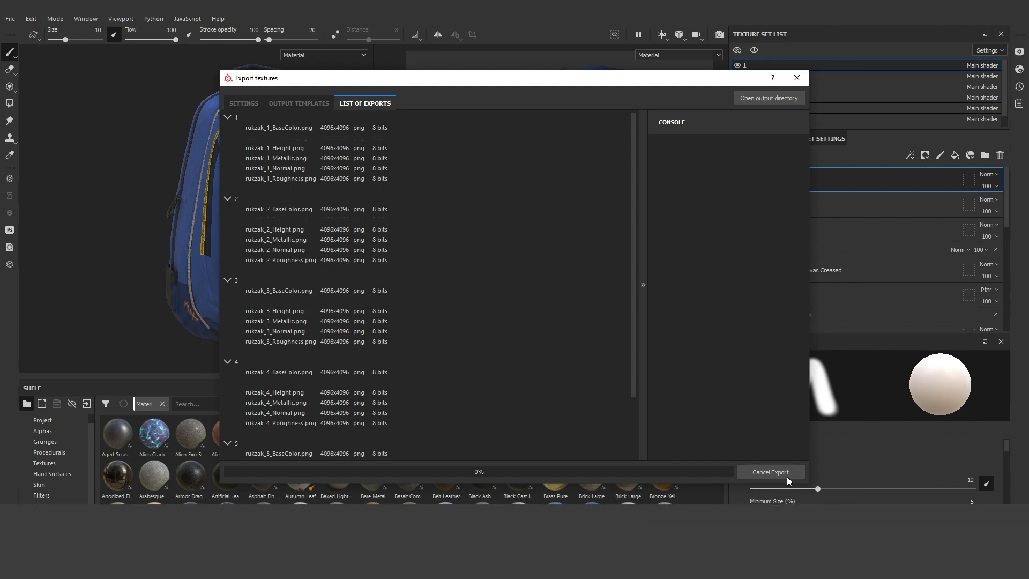
Export all sets as 8-bit PNG with Dilation + transparent padding from the global settings.
left_click(244, 103)
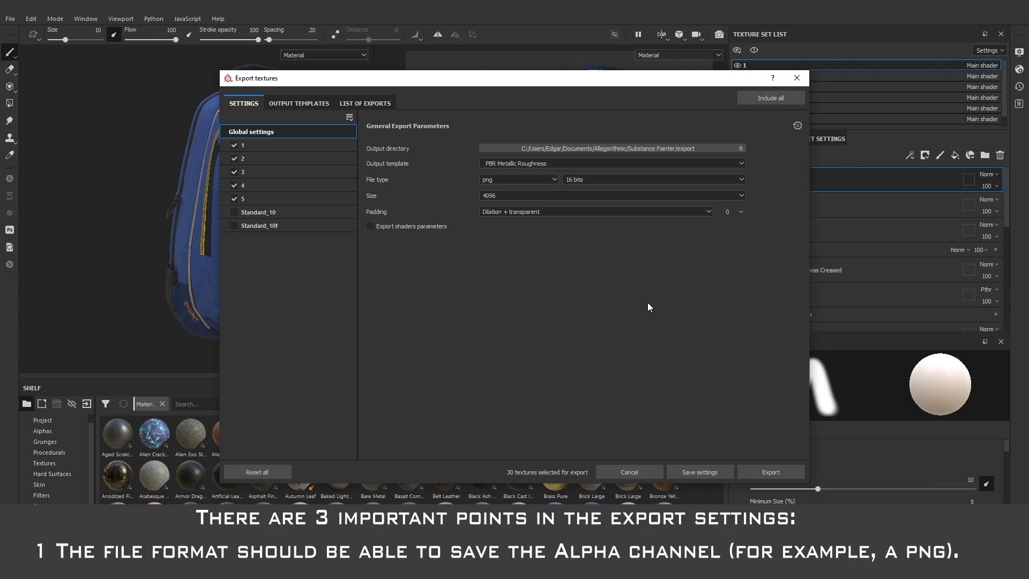
mouse_move(516, 167)
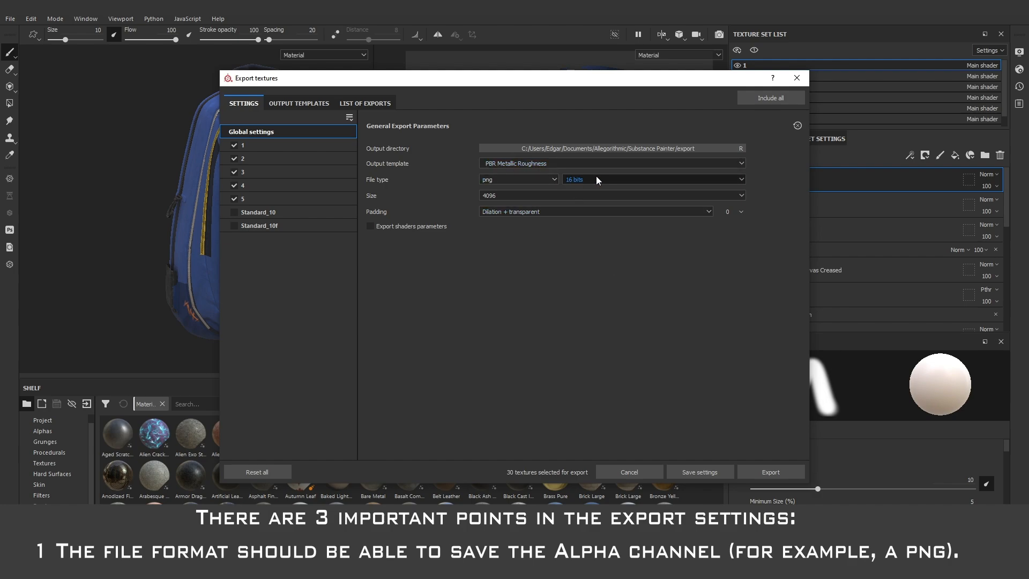
left_click(652, 180)
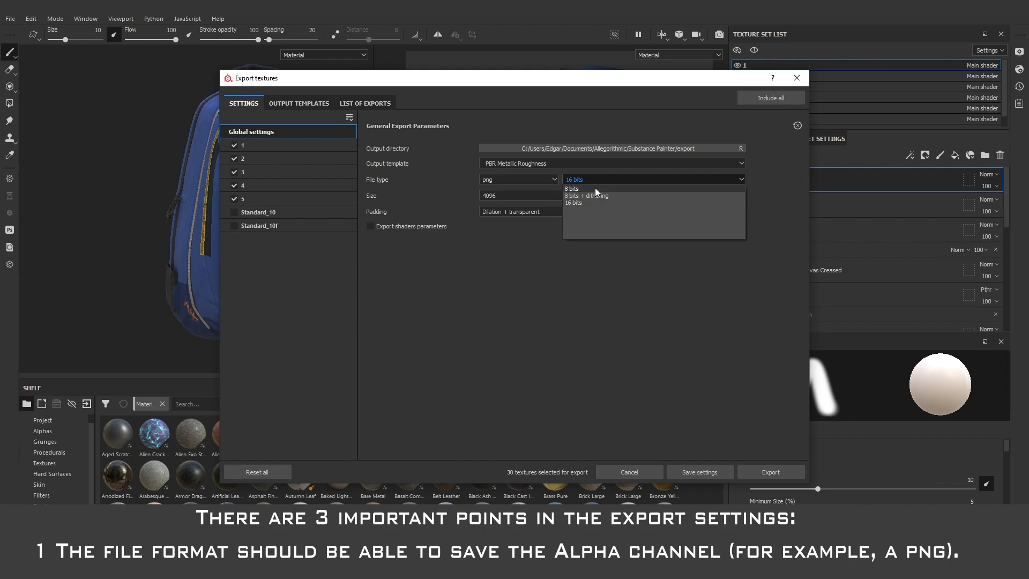
left_click(573, 188)
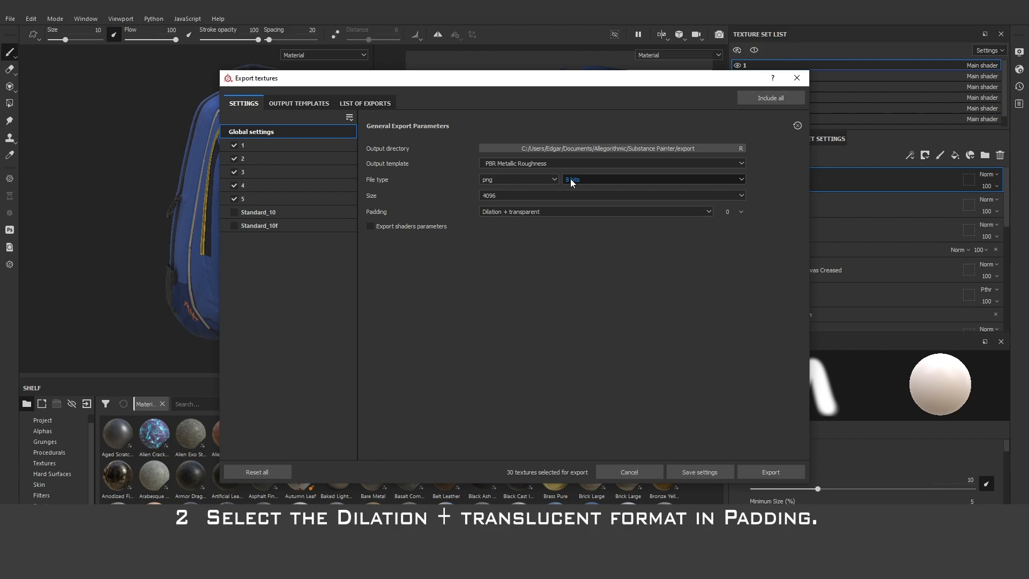
left_click(596, 211)
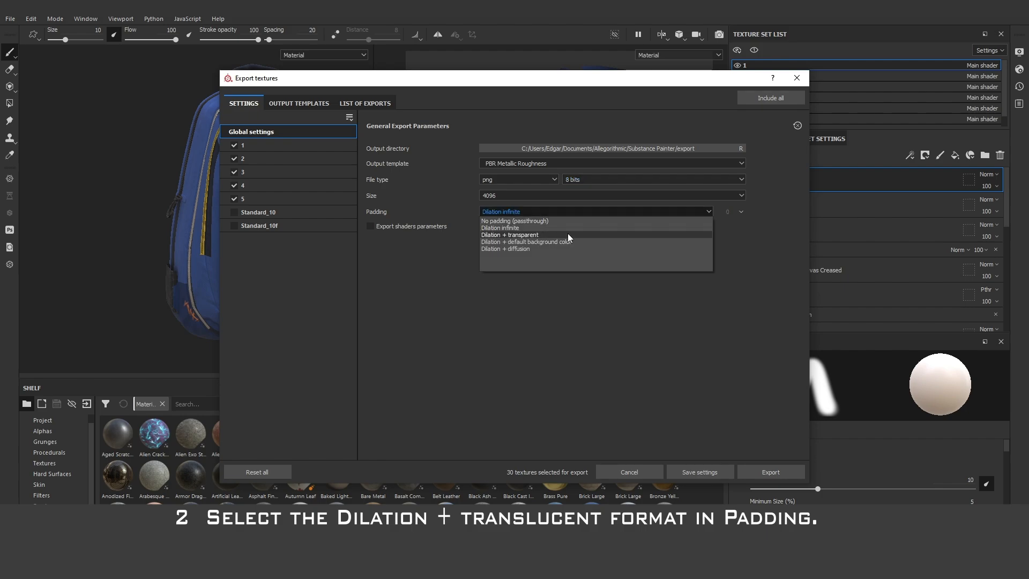
left_click(510, 233)
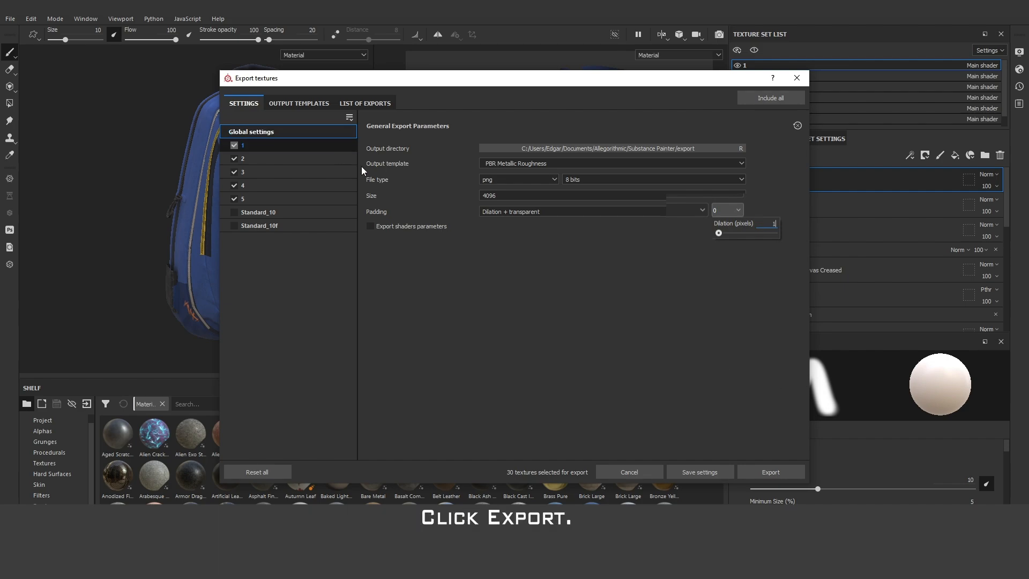
left_click(771, 472)
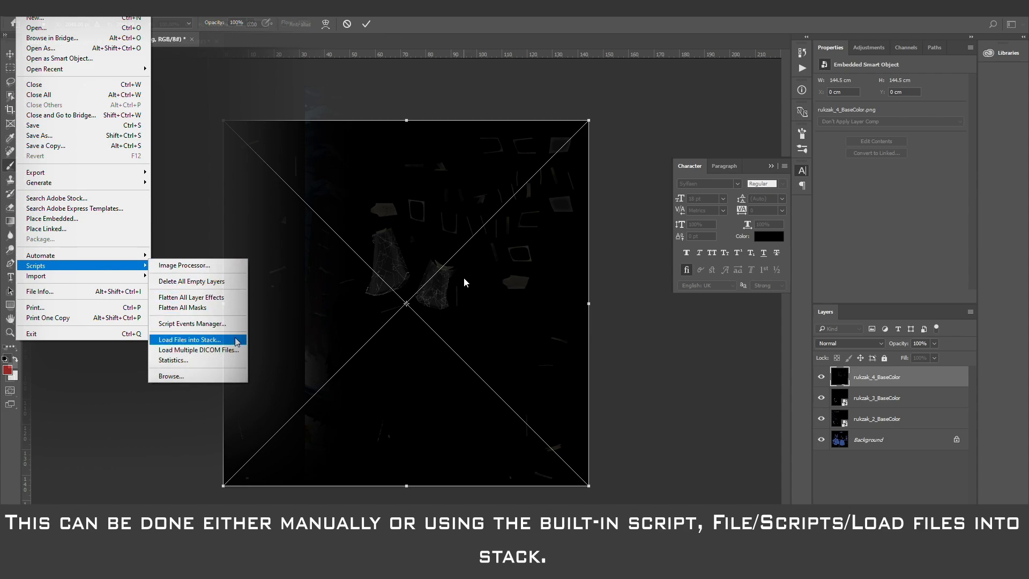
Load the rukzak_2–5 BaseColor PNGs into the stack as layers.
left_click(189, 339)
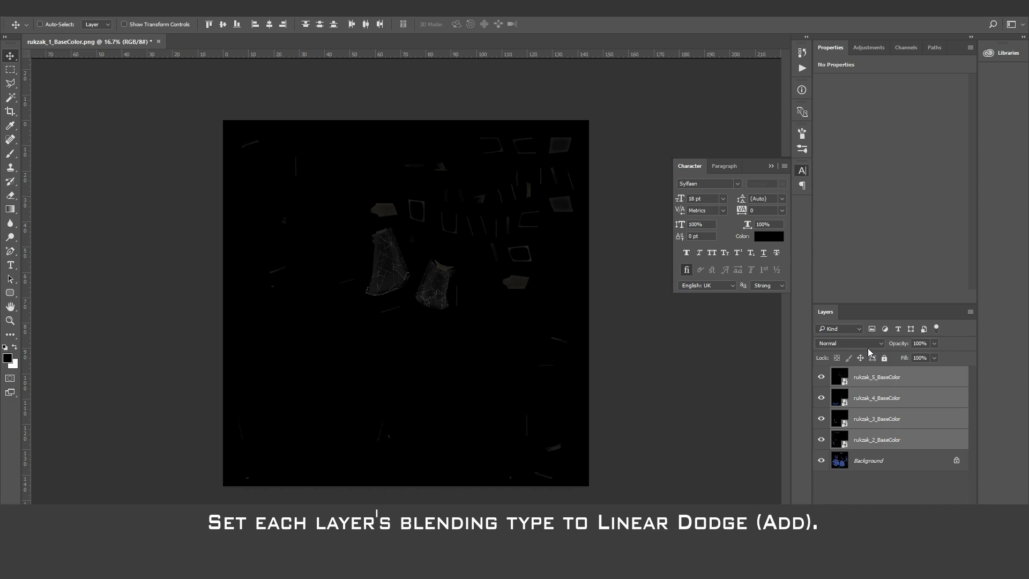
Blend the rukzak_2–5 BaseColor layers with Linear Dodge (Add).
left_click(849, 344)
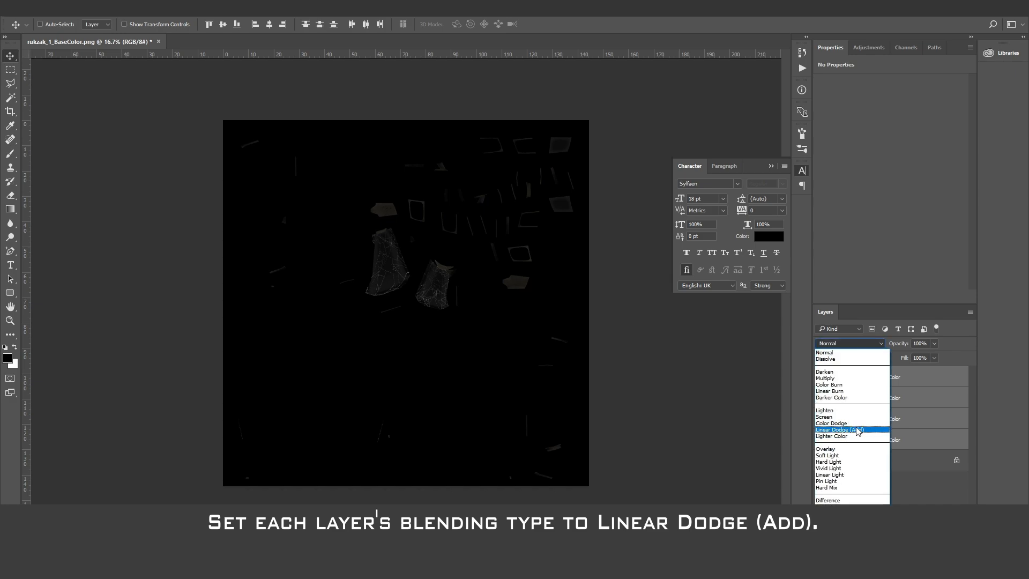
left_click(838, 429)
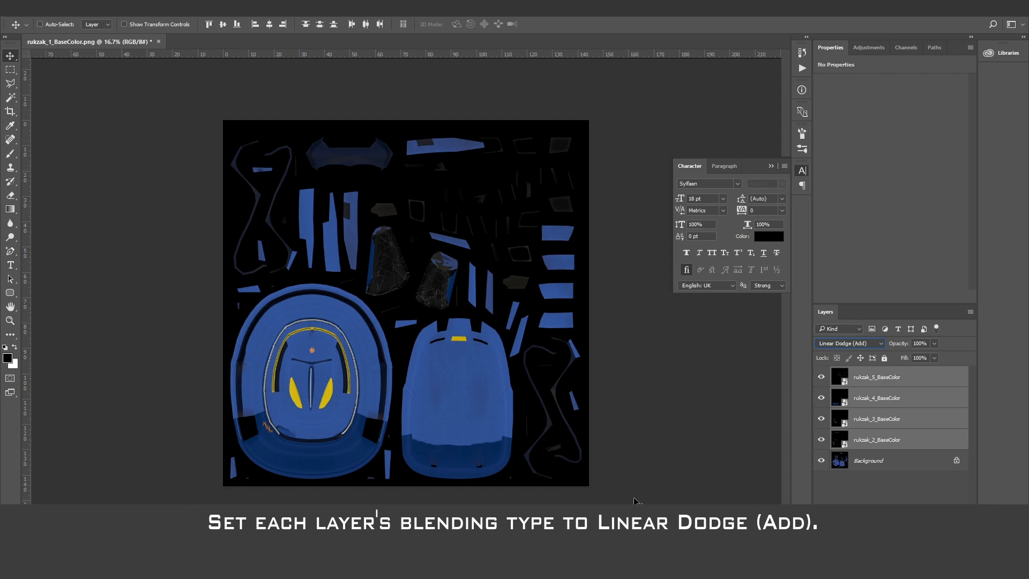
mouse_move(643, 365)
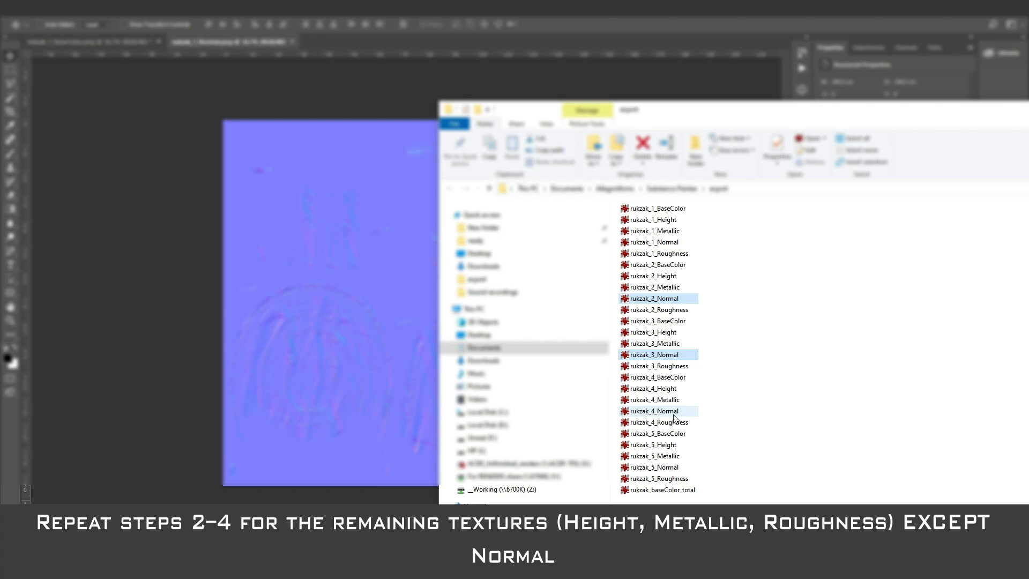
Stack the rukzak_2–5 Normal PNGs over rukzak_1_Normal and blend them with Overlay.
left_click(654, 468)
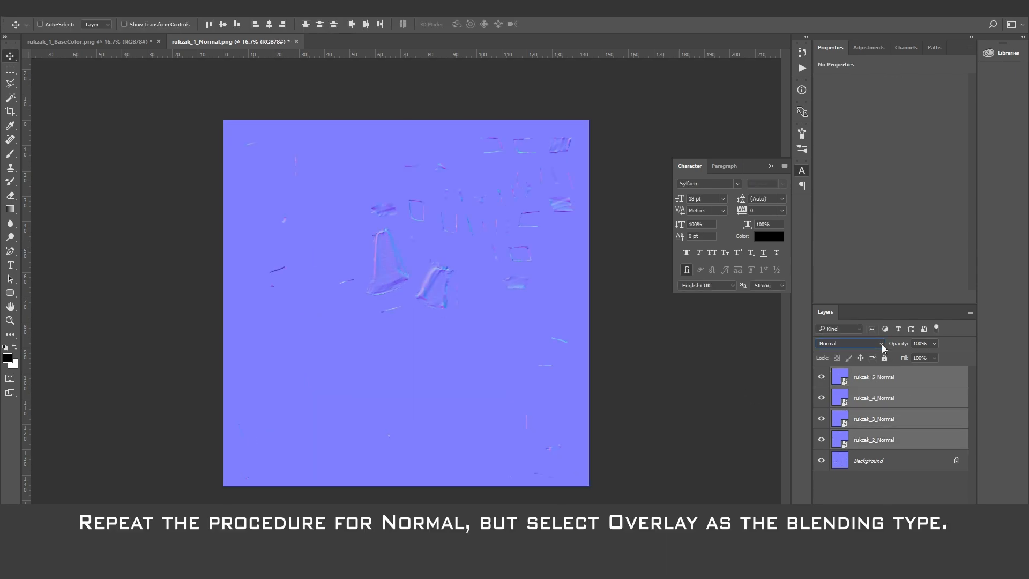
left_click(850, 343)
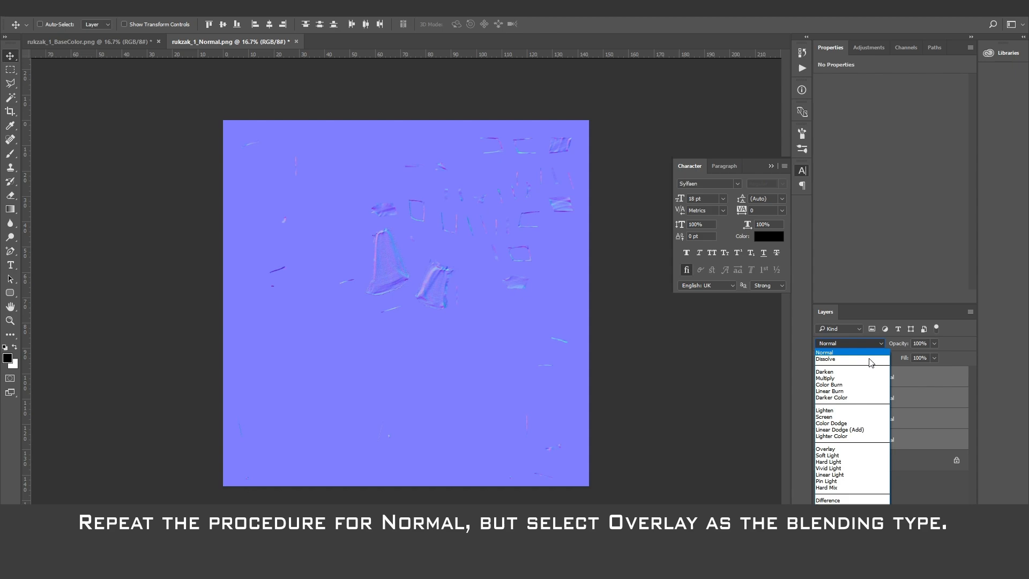
mouse_move(843, 448)
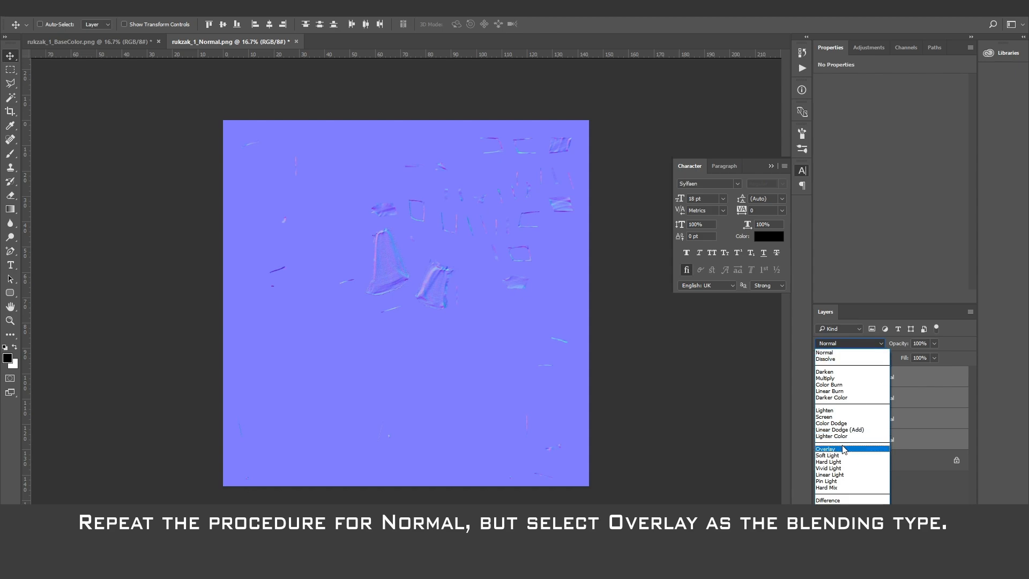
left_click(825, 448)
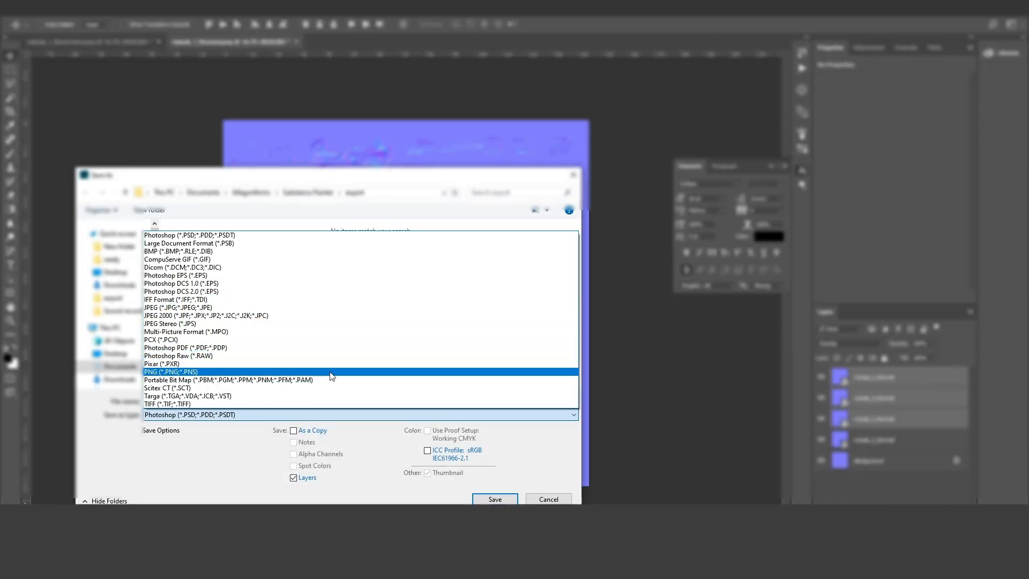
Save the merged Normal map as PNG into the Substance Painter export folder.
left_click(170, 371)
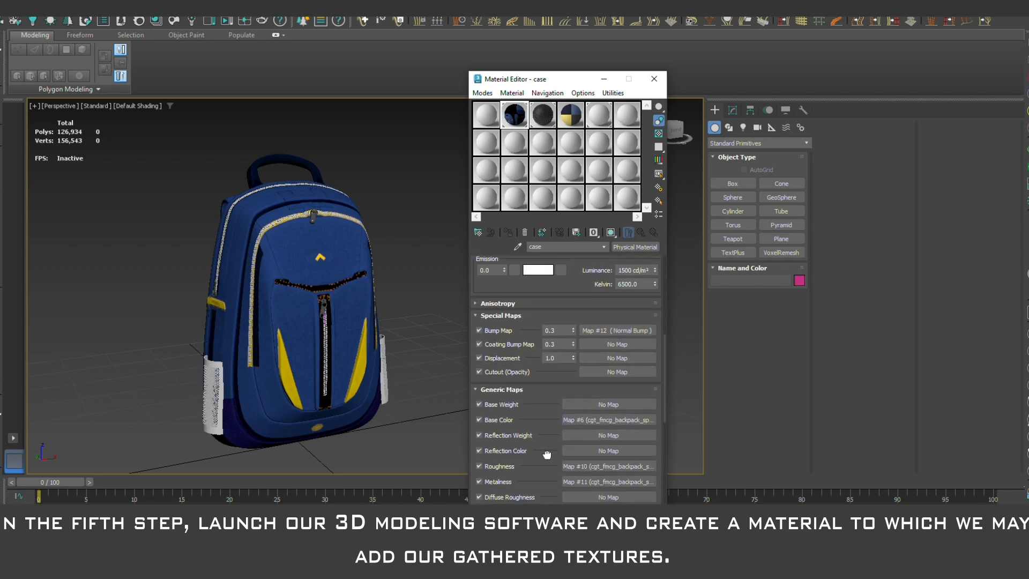
Scroll the case Physical Material's Generic Maps down to the assigned texture slots.
scroll("down", 3)
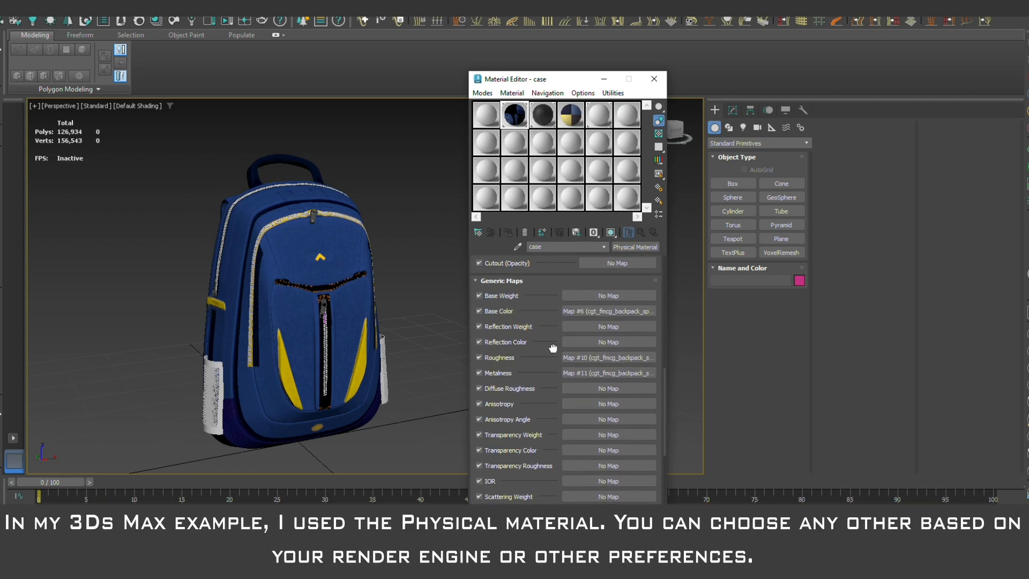
scroll("down", 3)
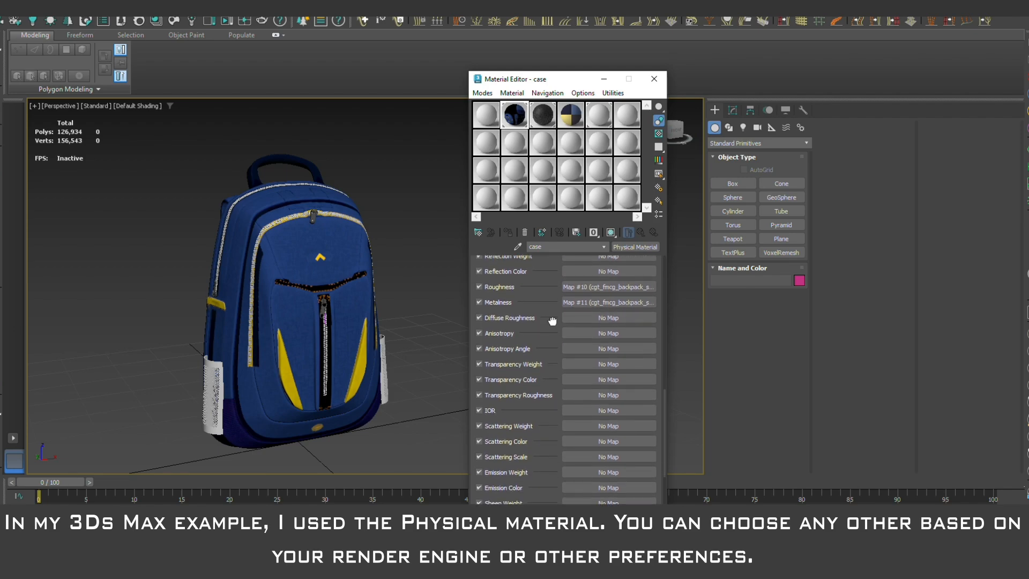